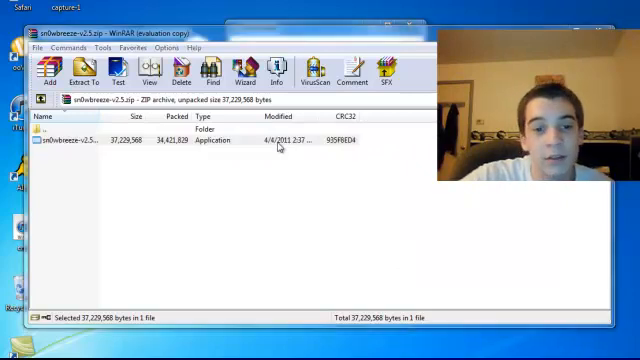
# Run the sn0wbreeze-v2.5 application from inside the WinRAR zip archive
pyautogui.doubleClick(95, 140)
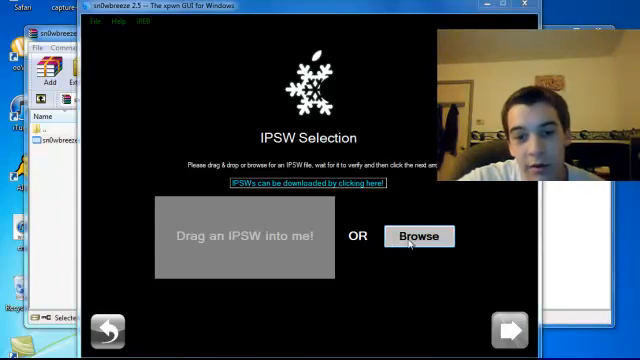
# Load iPod4,1_4.3.1_8G4_Restore from the Desktop as the source IPSW
pyautogui.click(418, 235)
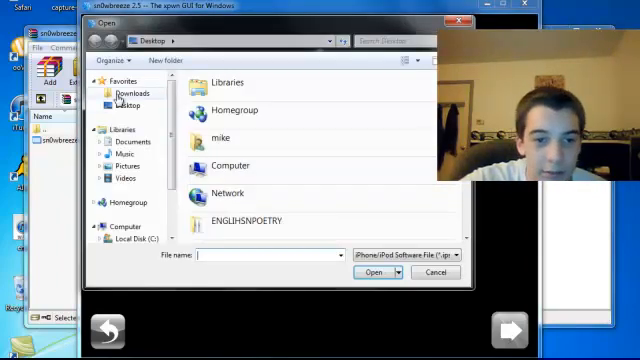
pyautogui.click(125, 104)
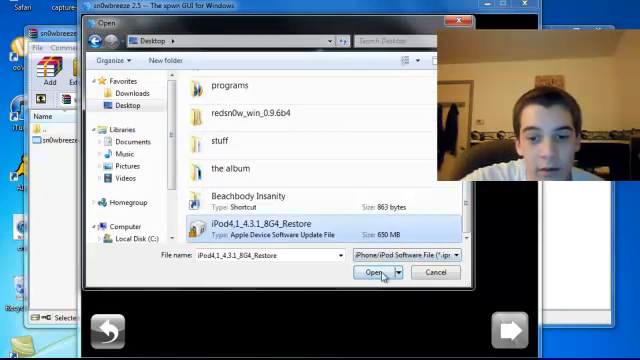
pyautogui.click(370, 271)
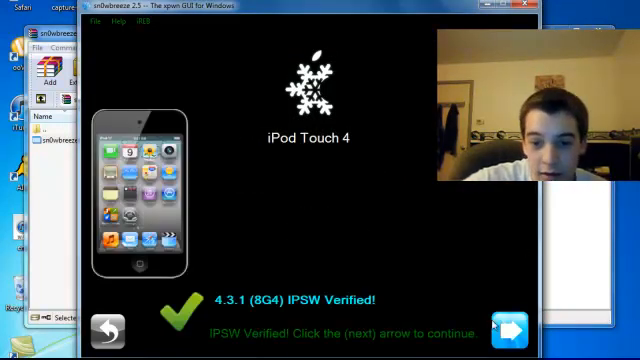
# Continue past the verified firmware, pick Expert Mode, and reach the Custom Apps page
pyautogui.click(513, 330)
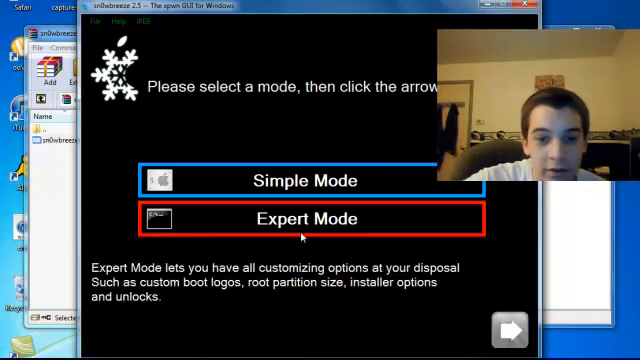
pyautogui.click(305, 218)
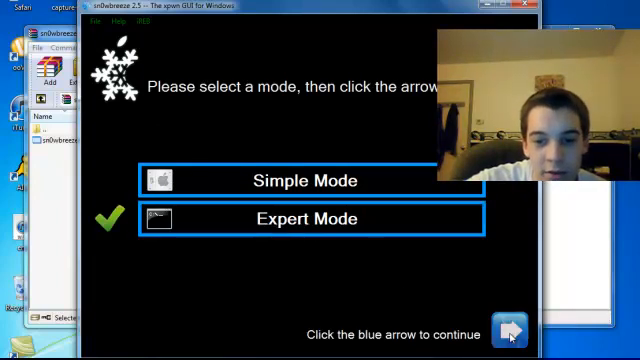
pyautogui.click(510, 330)
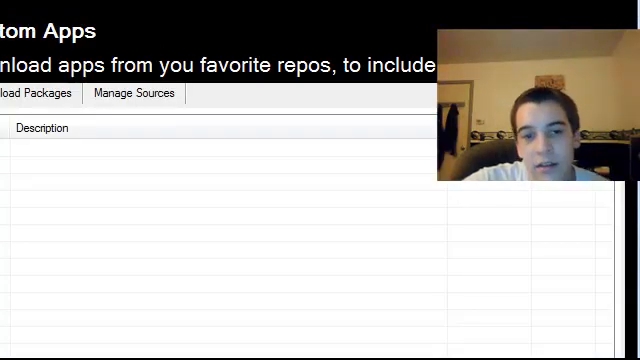
# Switch to the Manage Sources tab on the Custom Apps page
pyautogui.click(134, 93)
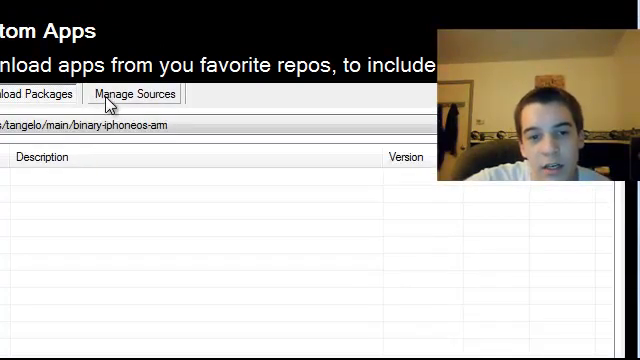
pyautogui.click(133, 93)
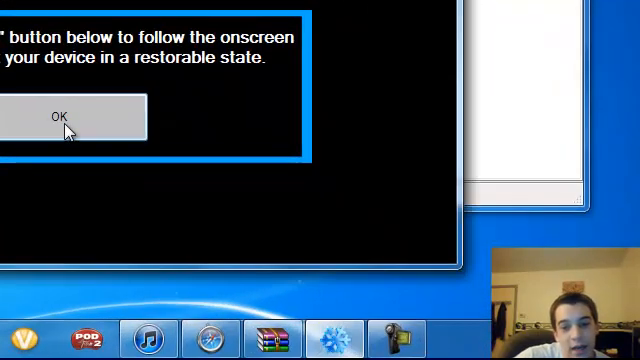
# Acknowledge the message about putting the device into a restorable state
pyautogui.click(63, 117)
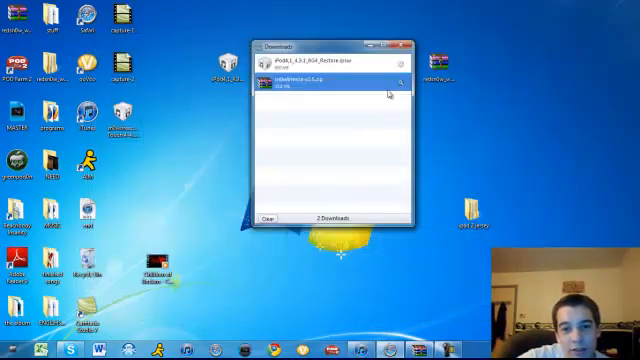
# Close the Downloads window to reveal the sn0wbreeze IPSW on the desktop
pyautogui.click(407, 38)
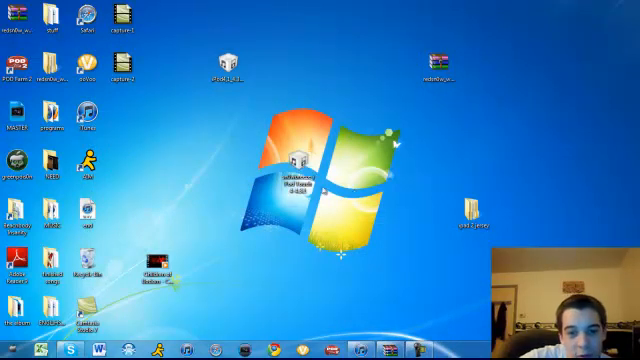
pyautogui.moveTo(345, 209)
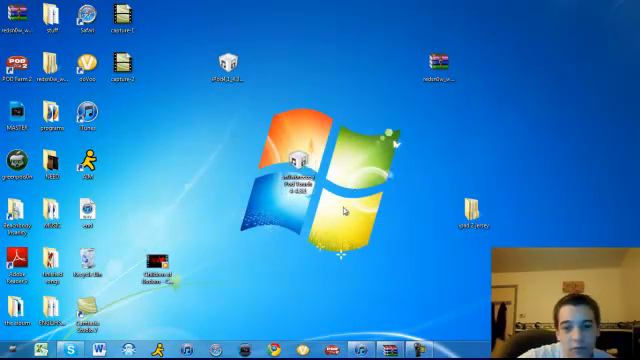